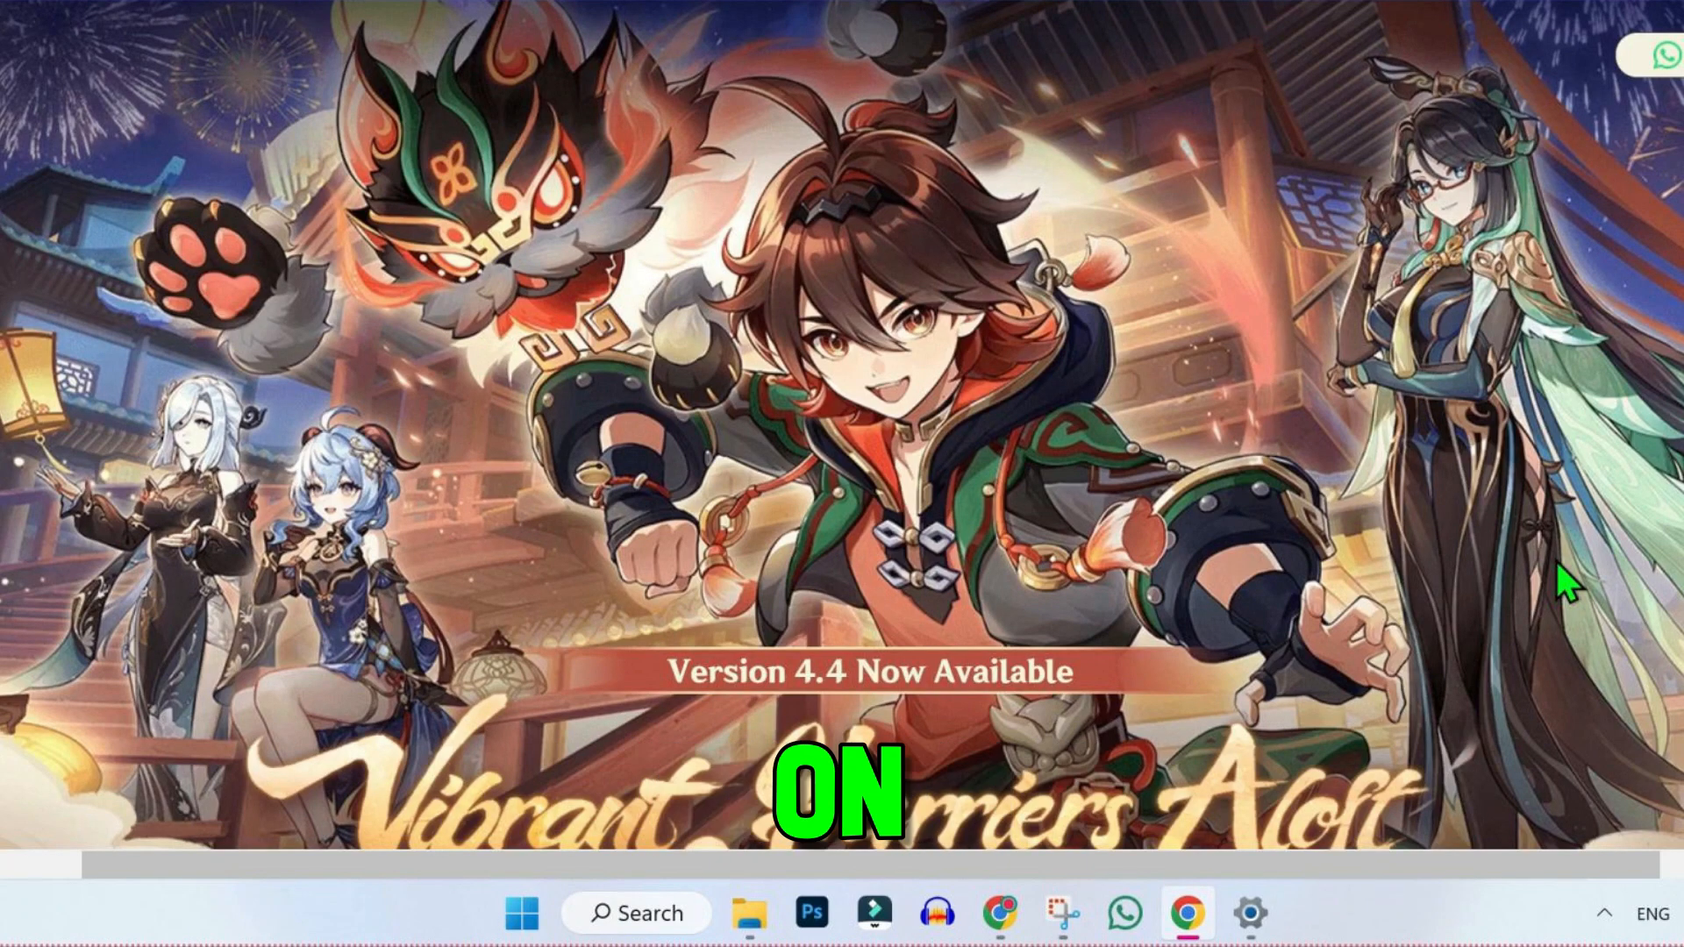
Open a new Chrome tab on the Google homepage
left_click(1185, 912)
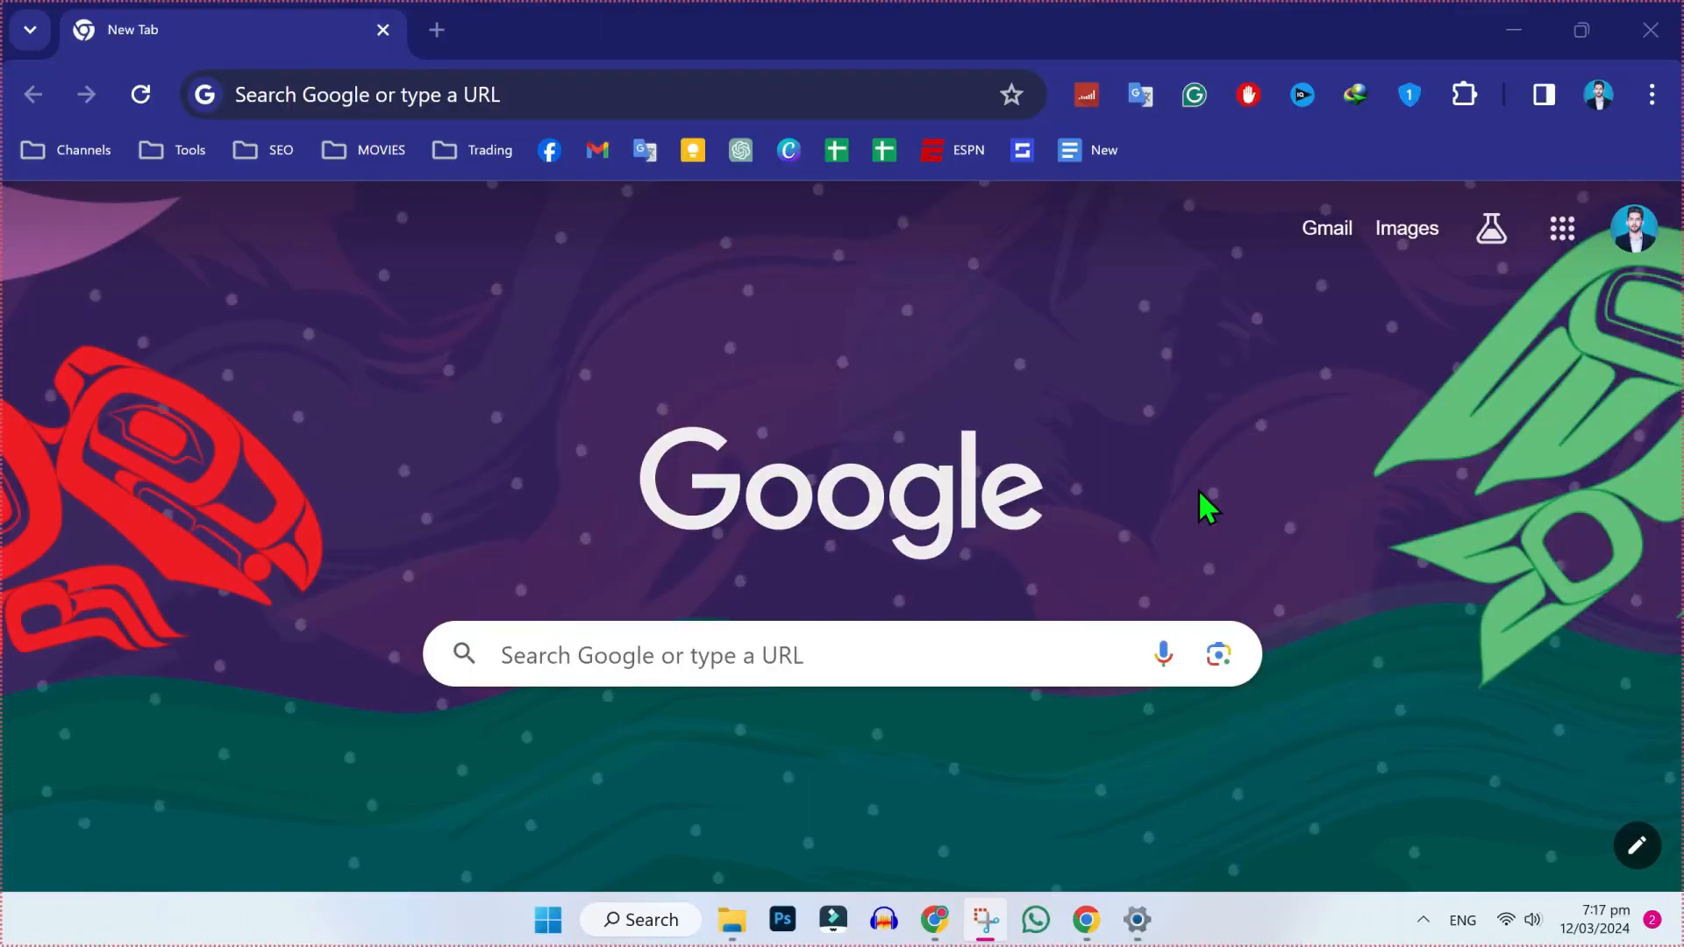
Search Google for 'Genshin Impact' and open the genshin.hoyoverse.com result
type("Genshin Impact")
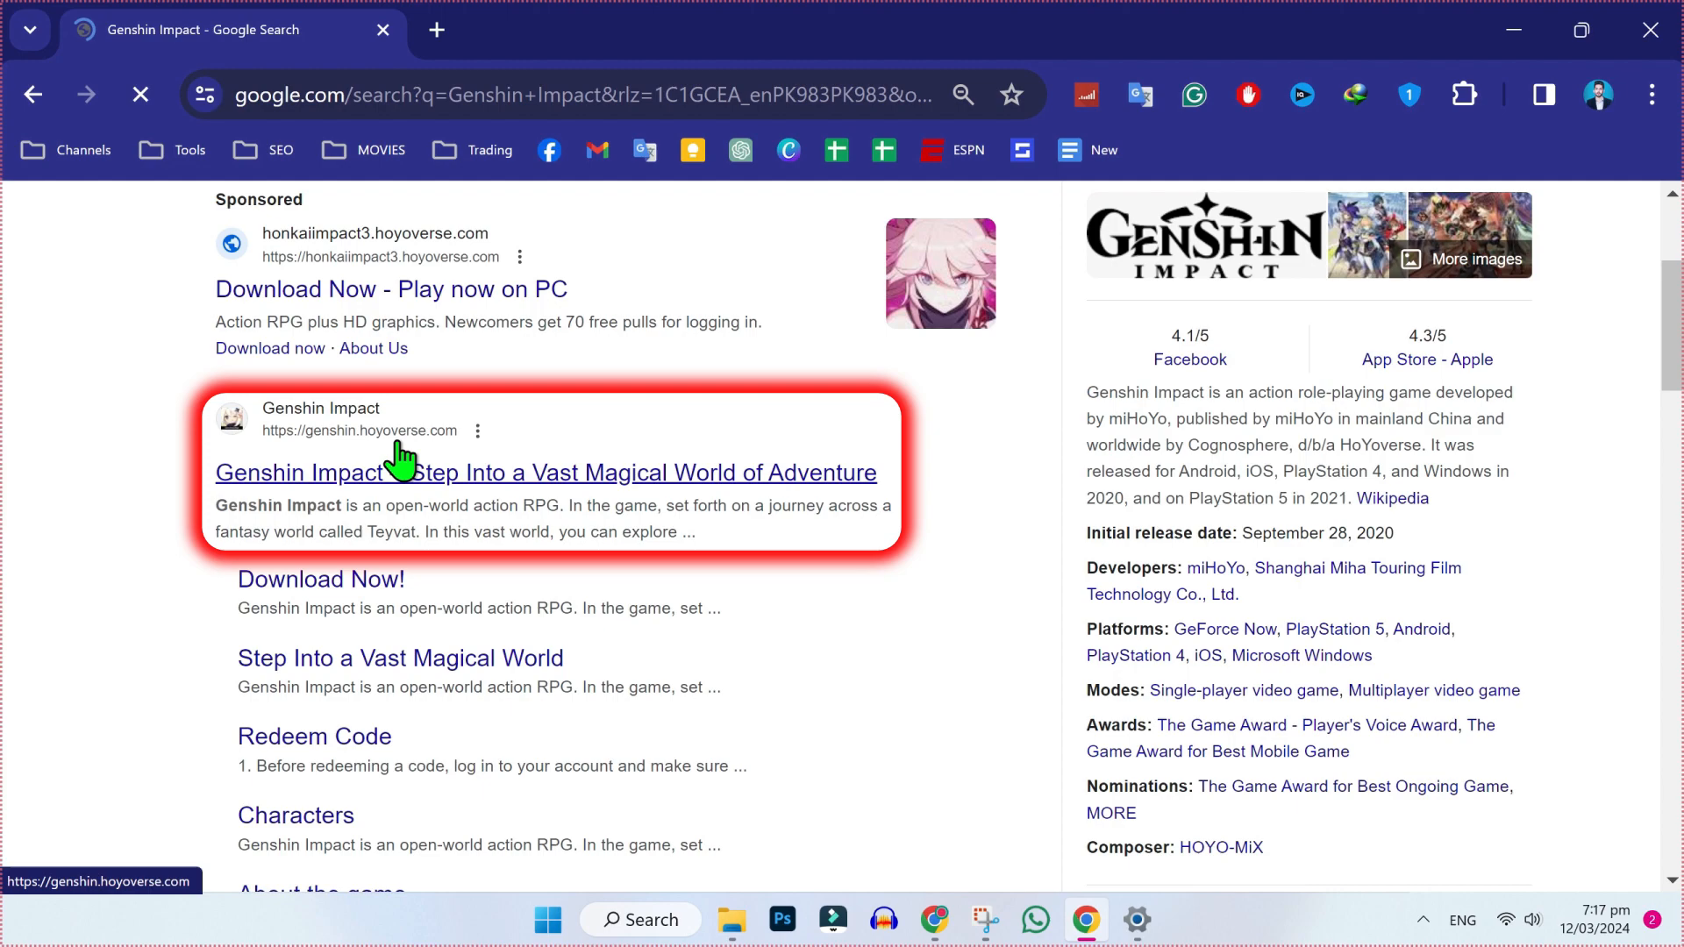
left_click(545, 472)
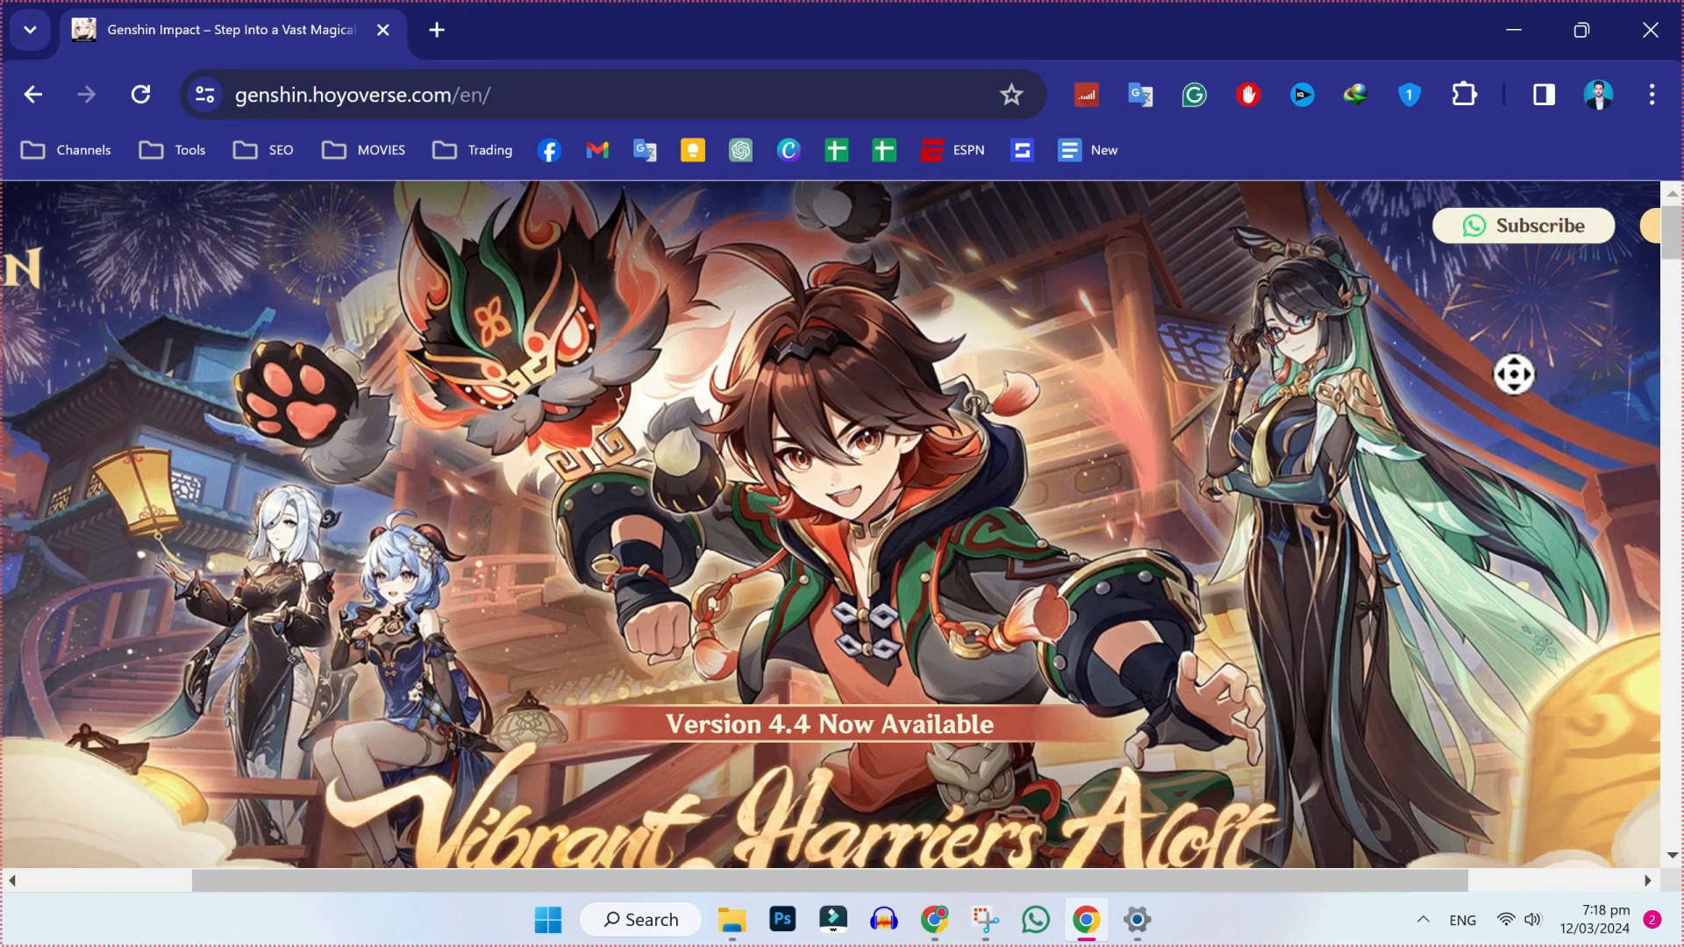
Download the Genshin Impact PC installer from the official site
scroll("down", 3)
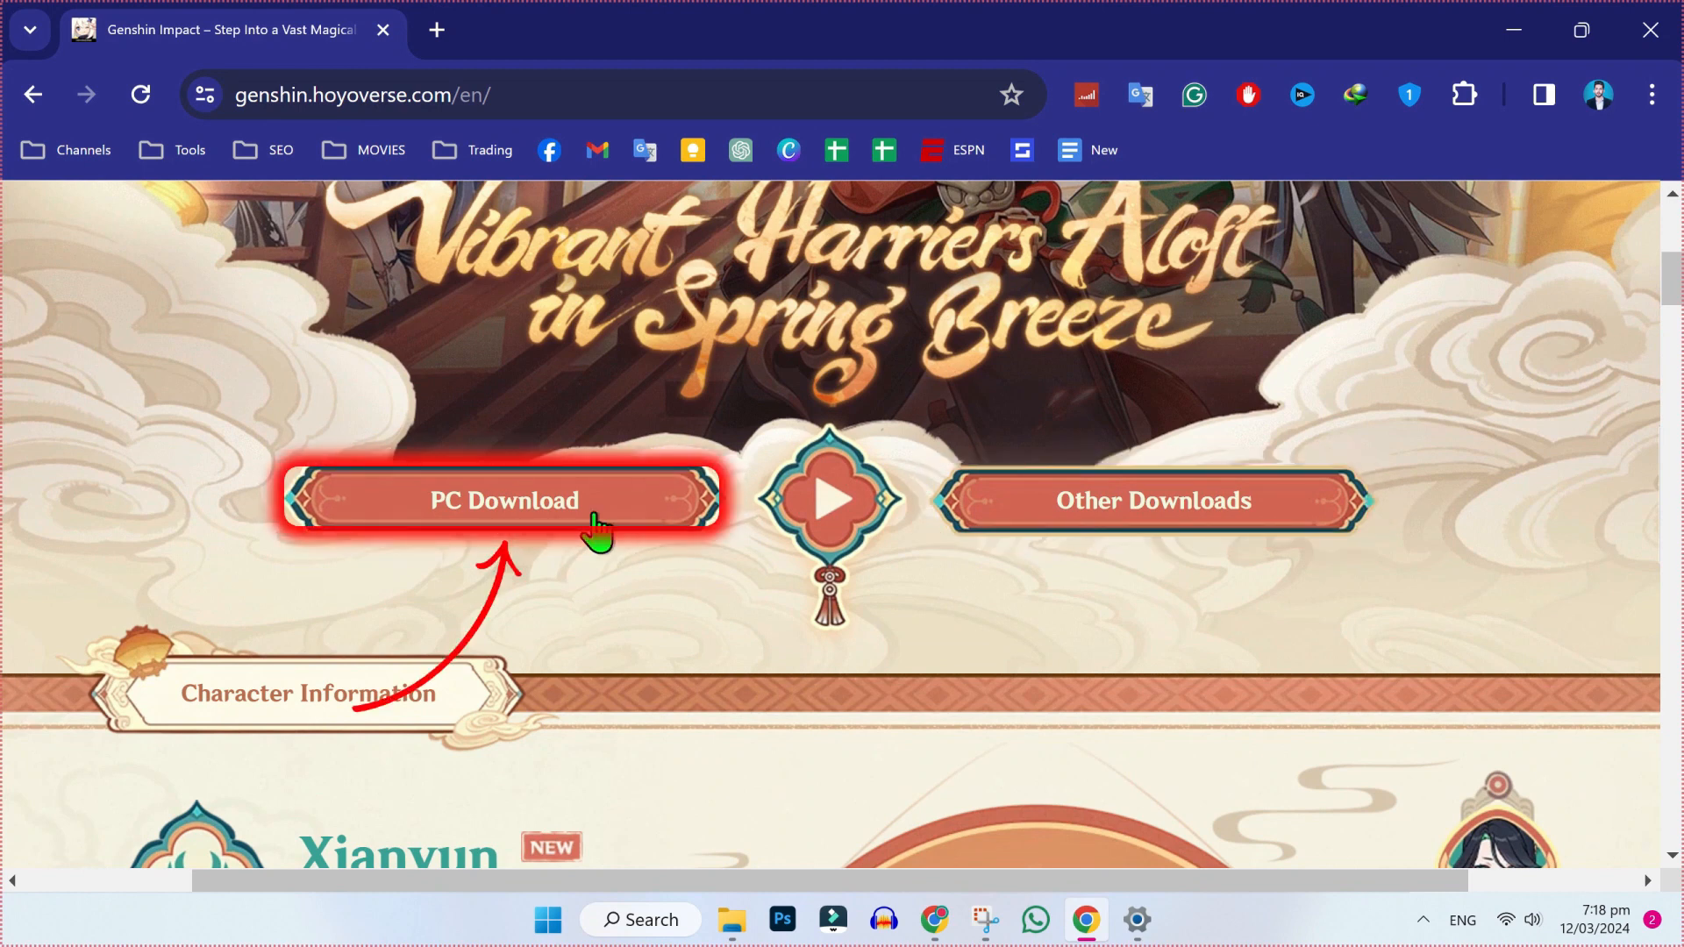
left_click(502, 501)
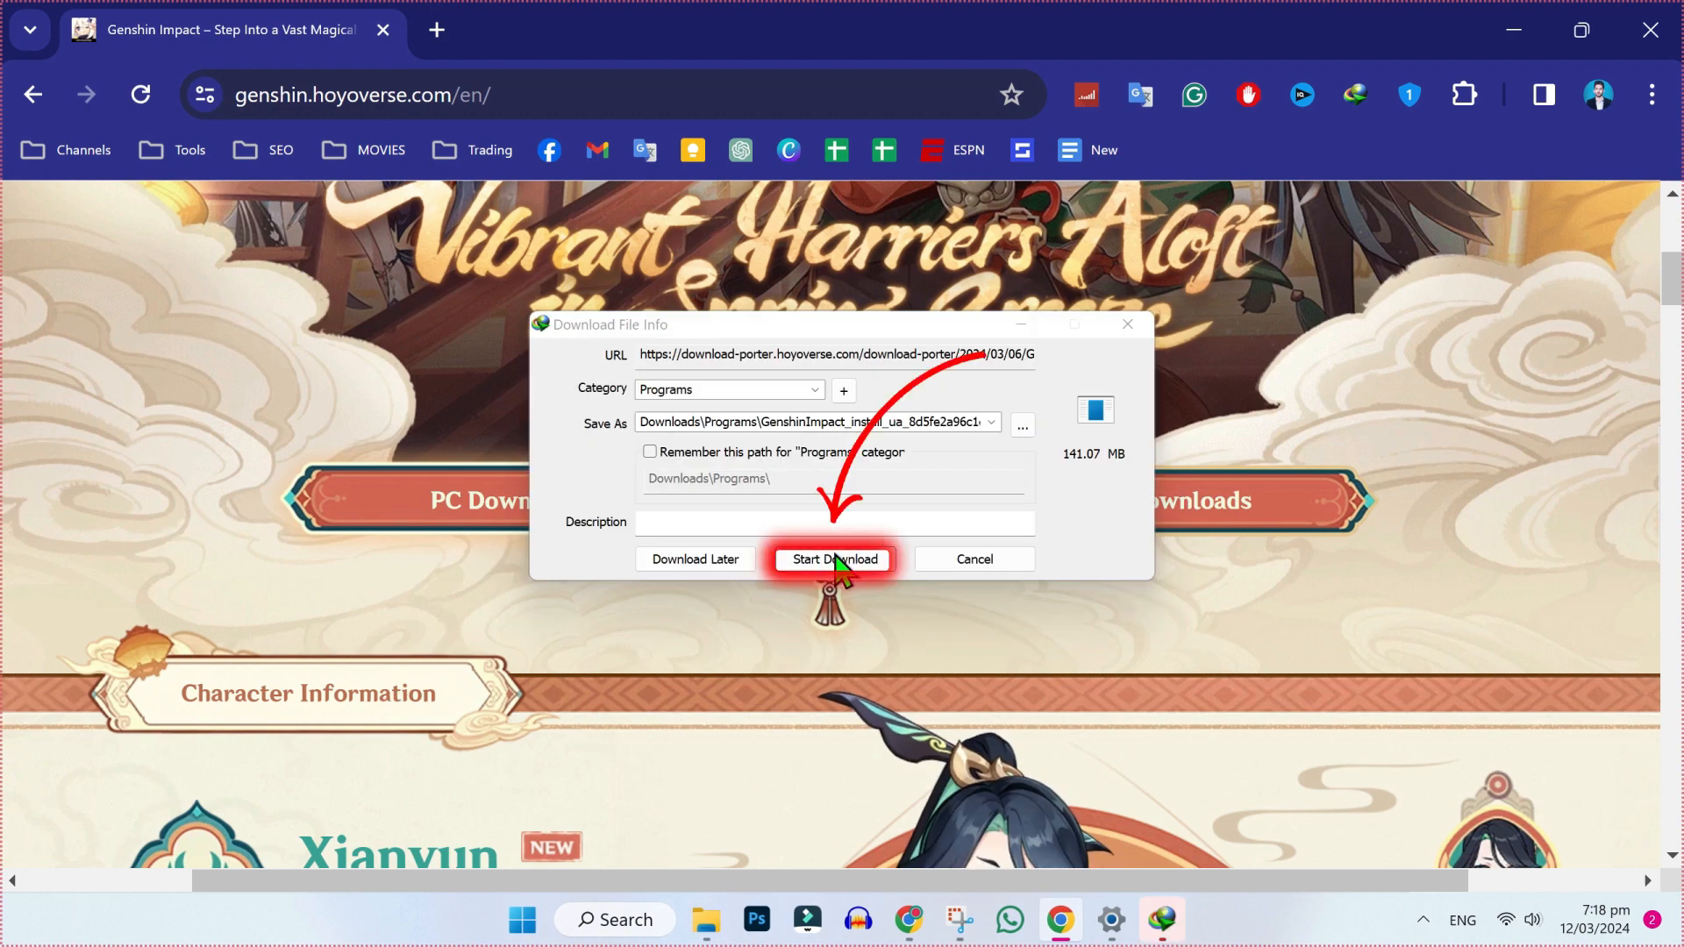
left_click(833, 559)
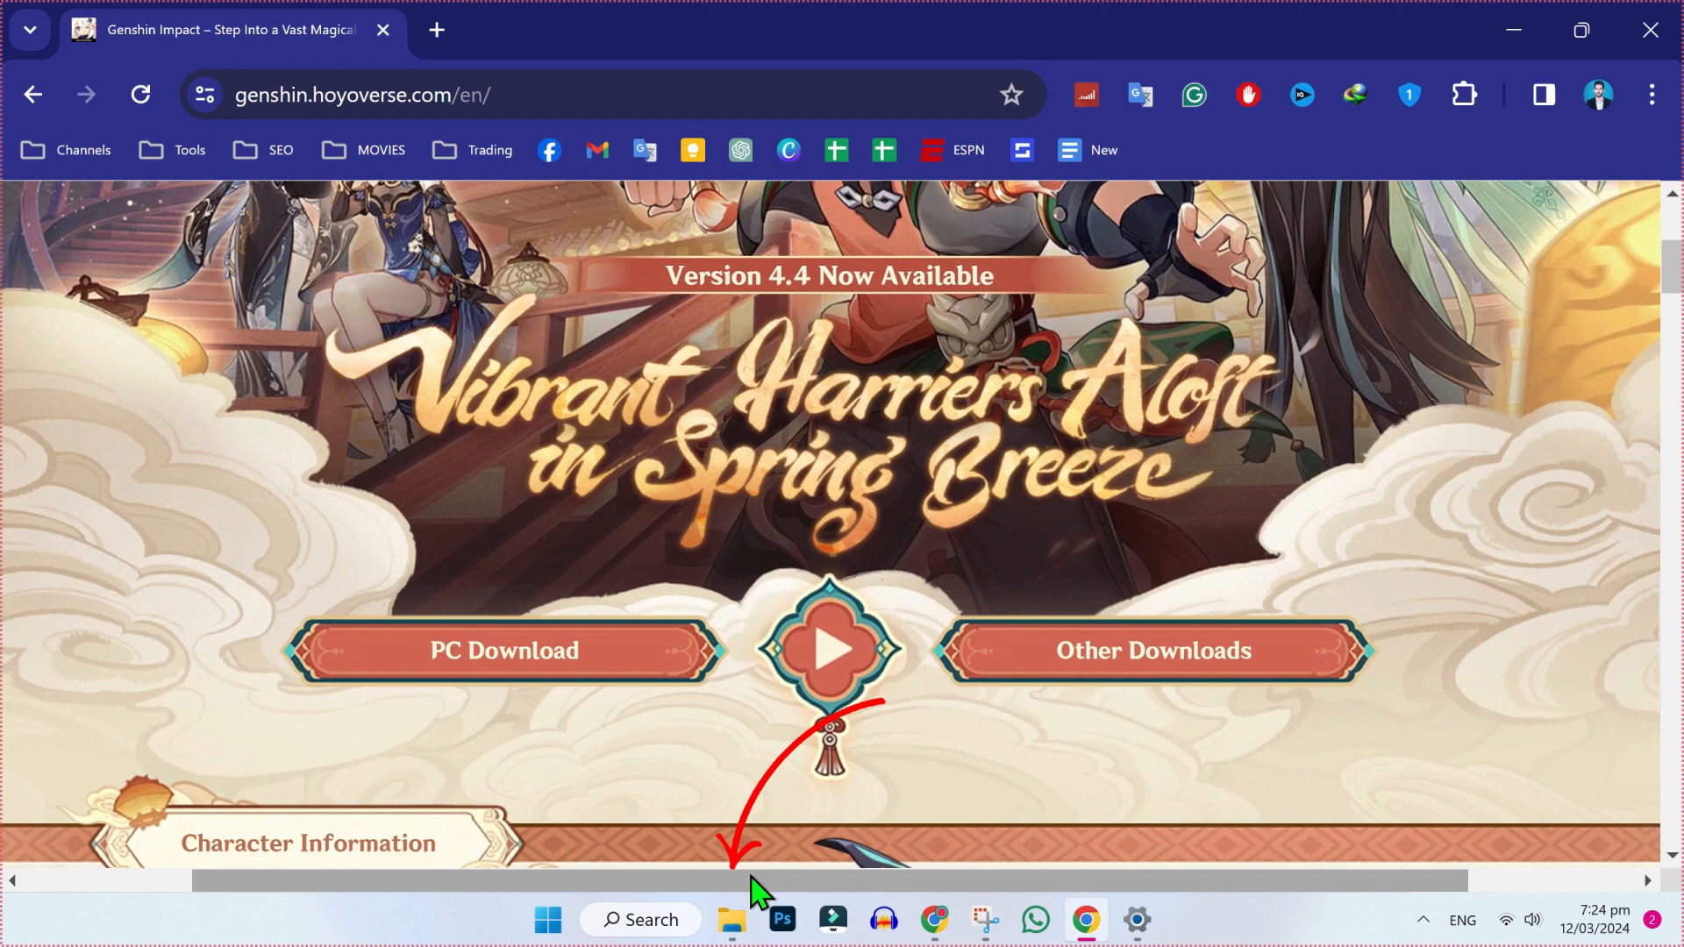
Run the installer from Downloads > Programs and install the launcher
left_click(732, 919)
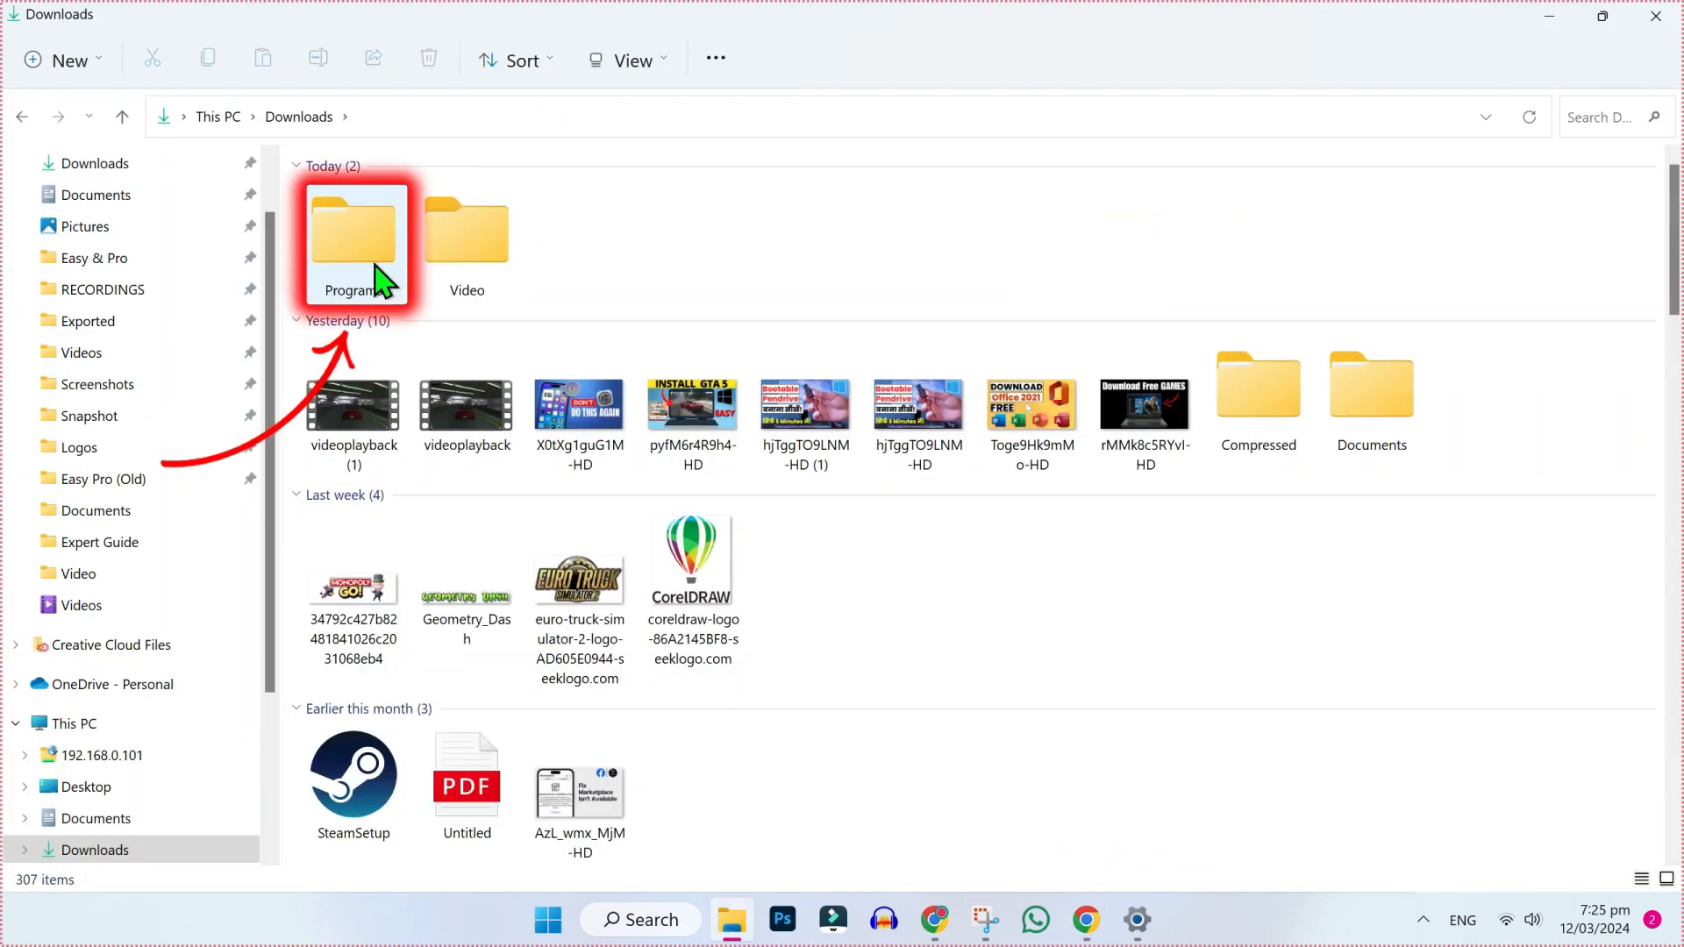
double_click(355, 230)
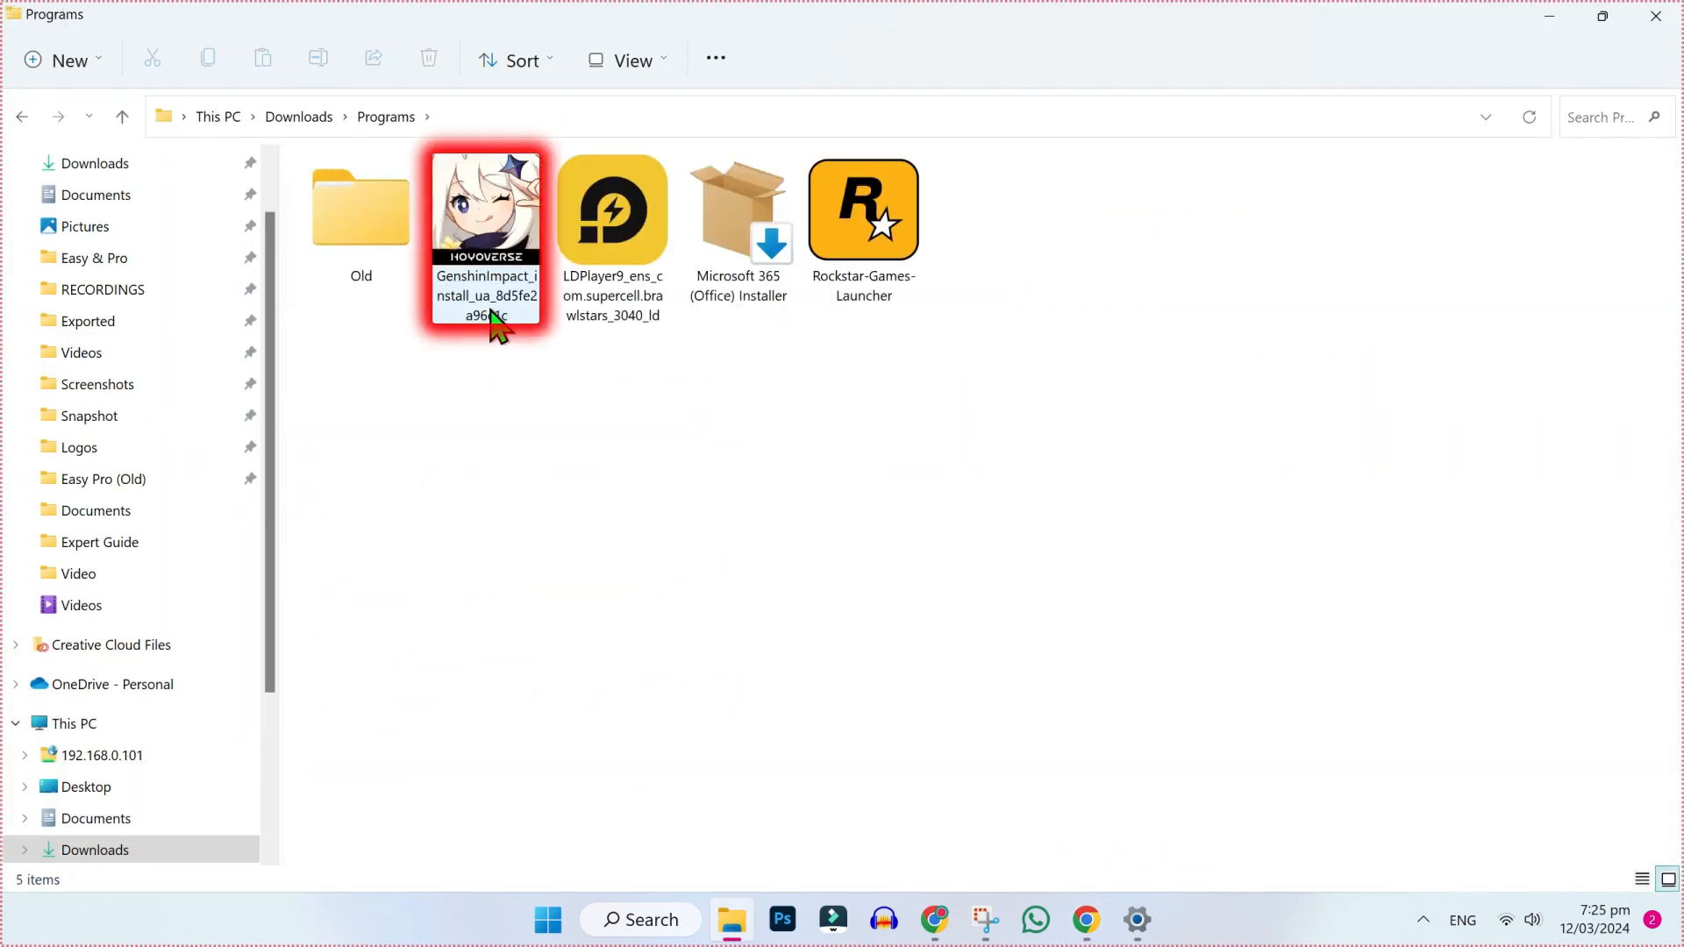
double_click(484, 209)
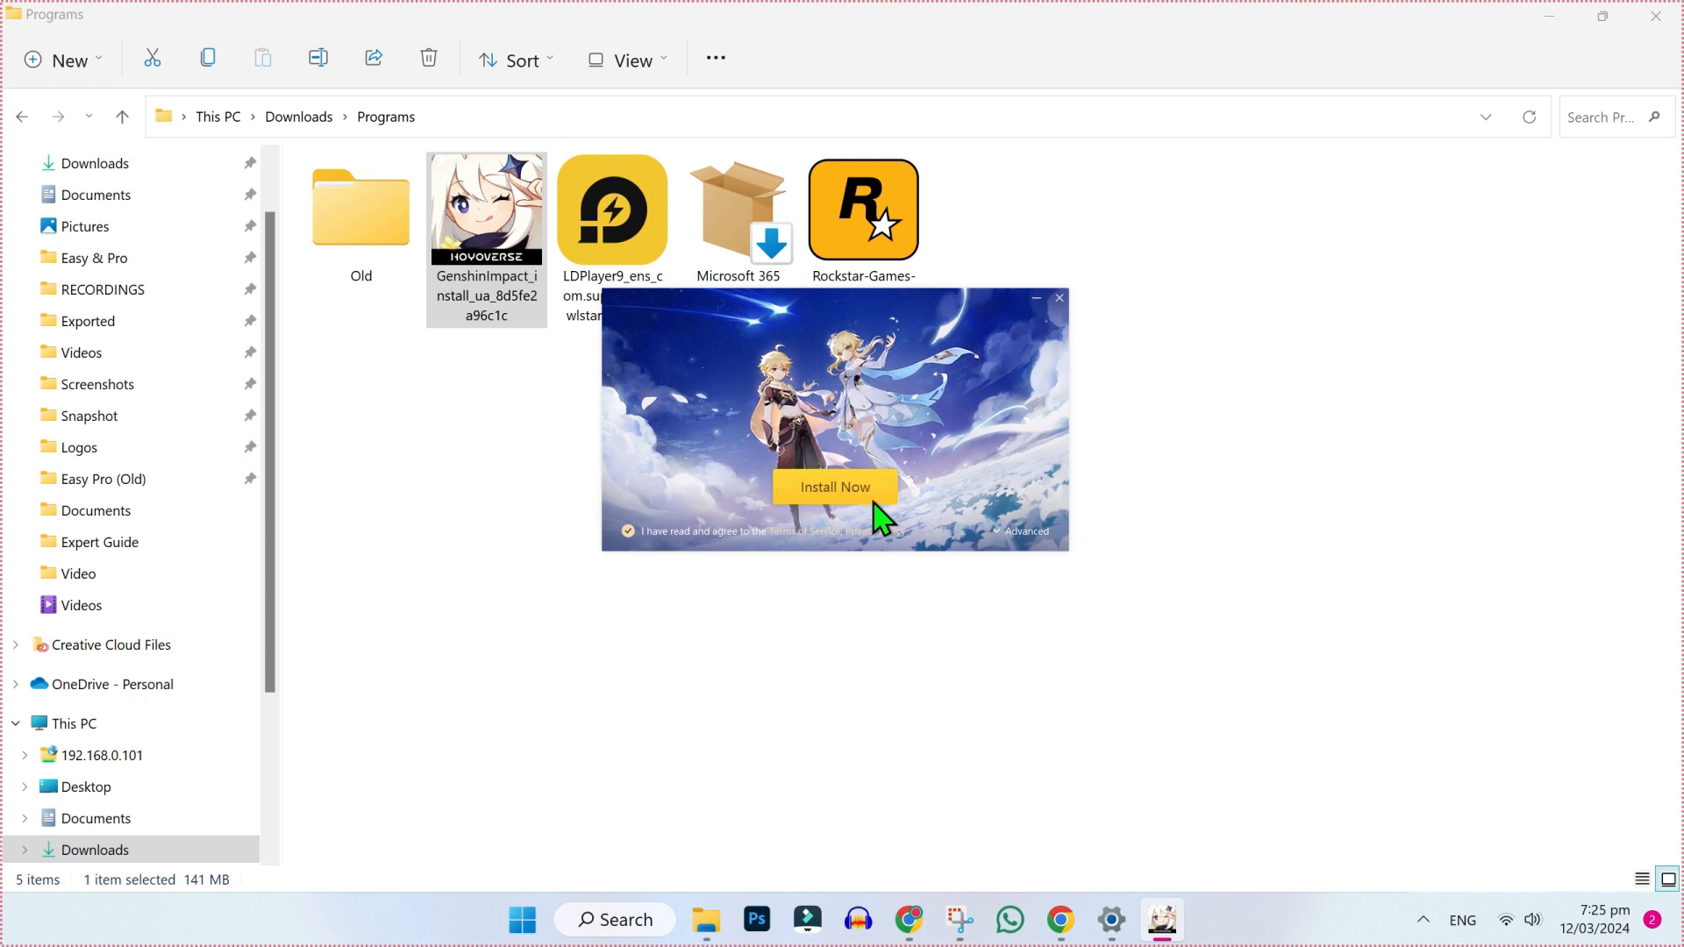
left_click(833, 487)
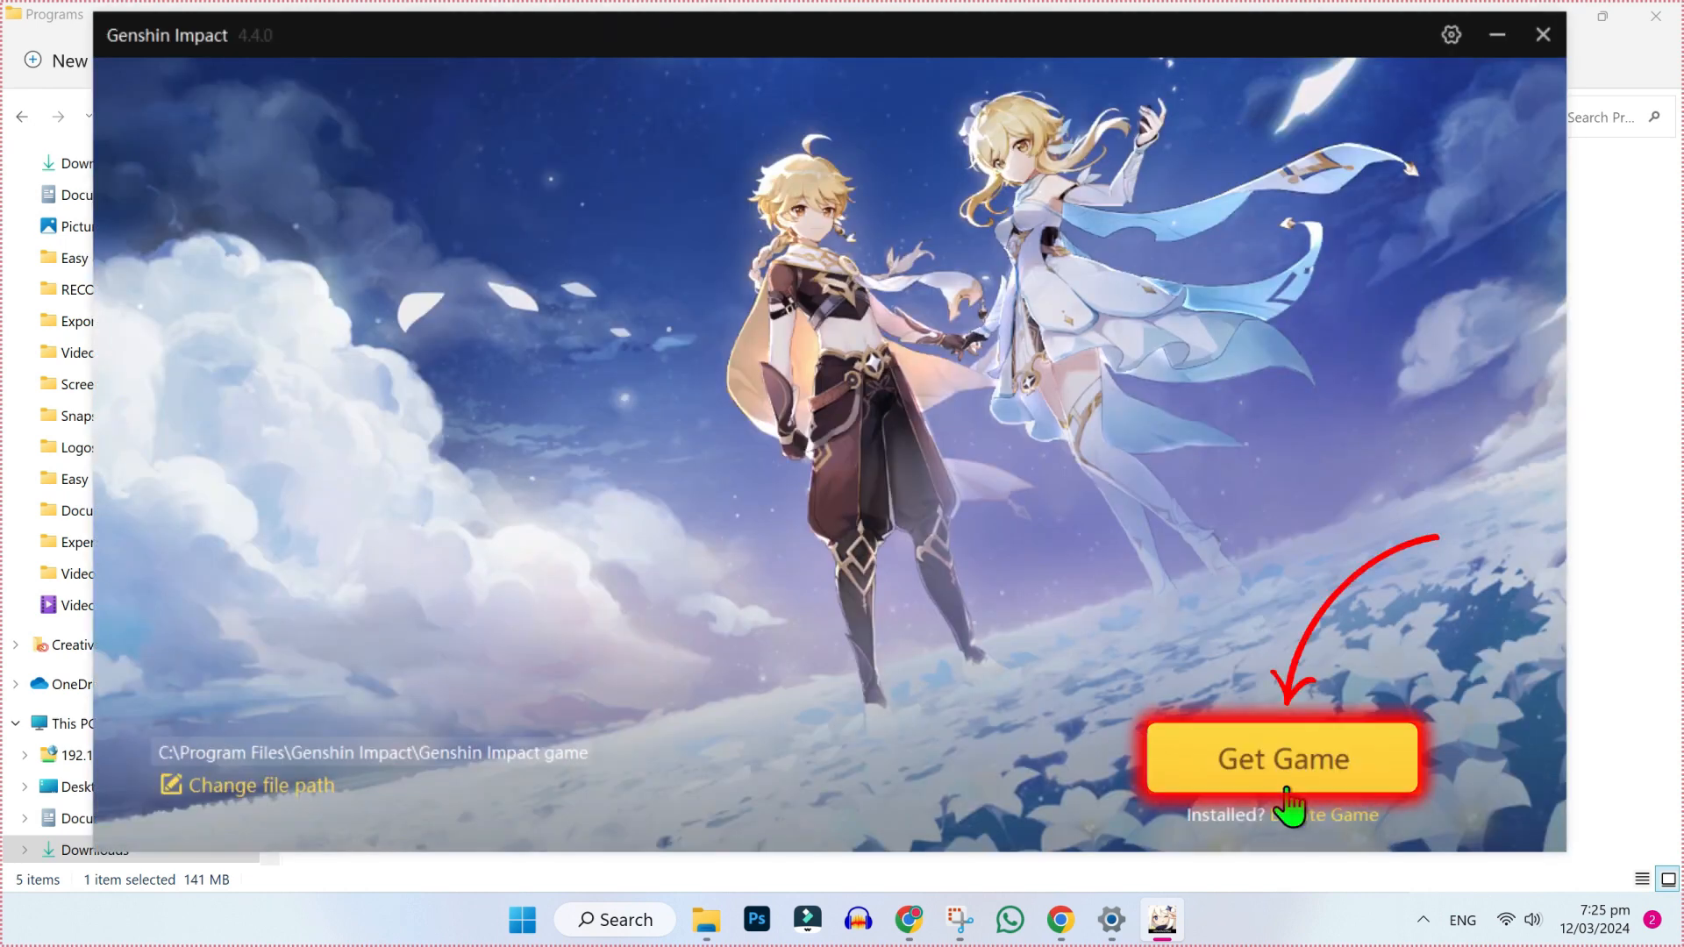
Get the game with install location D:\Genshin Impact game and start installing
left_click(1280, 757)
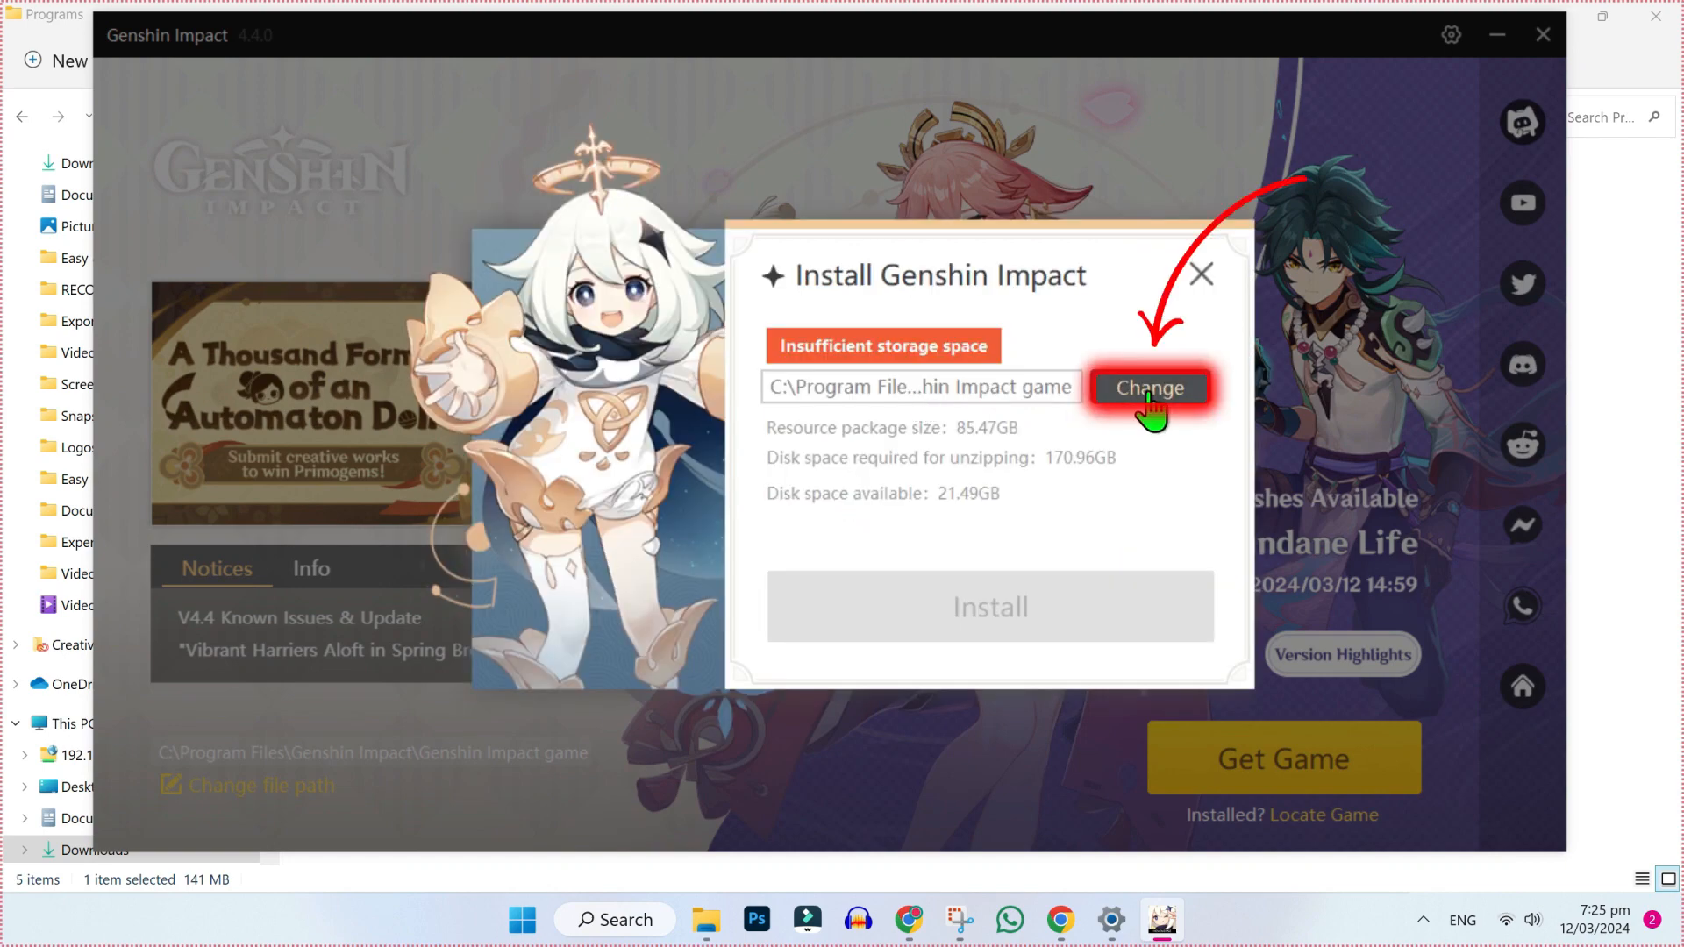
left_click(1148, 388)
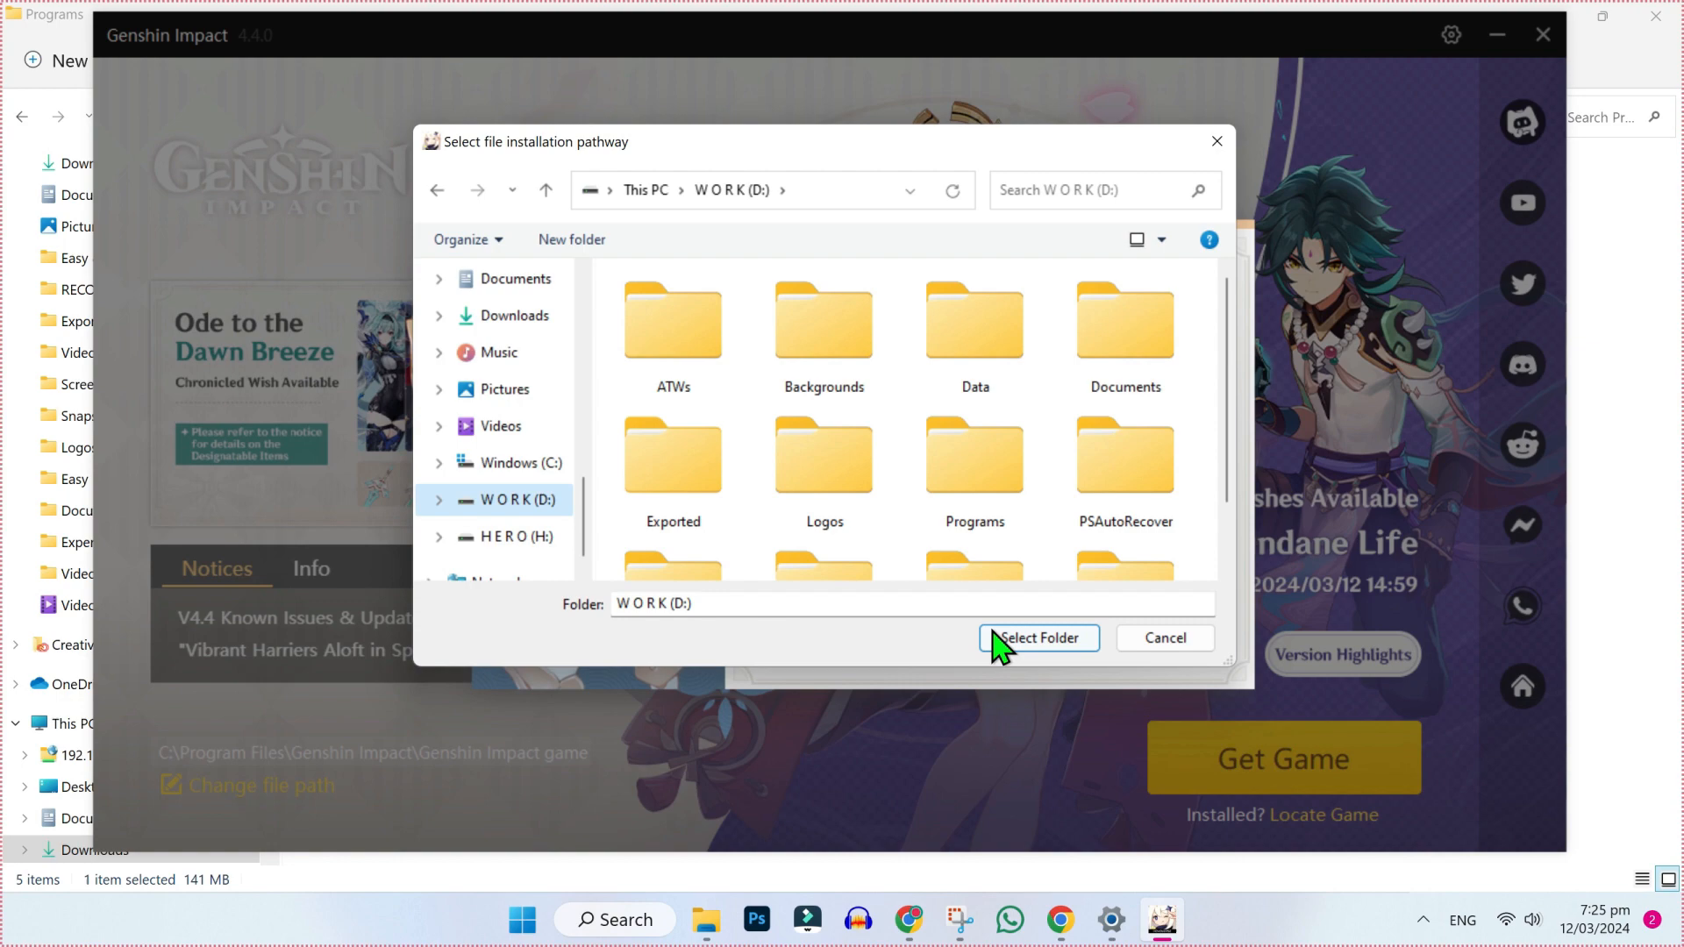
left_click(1035, 638)
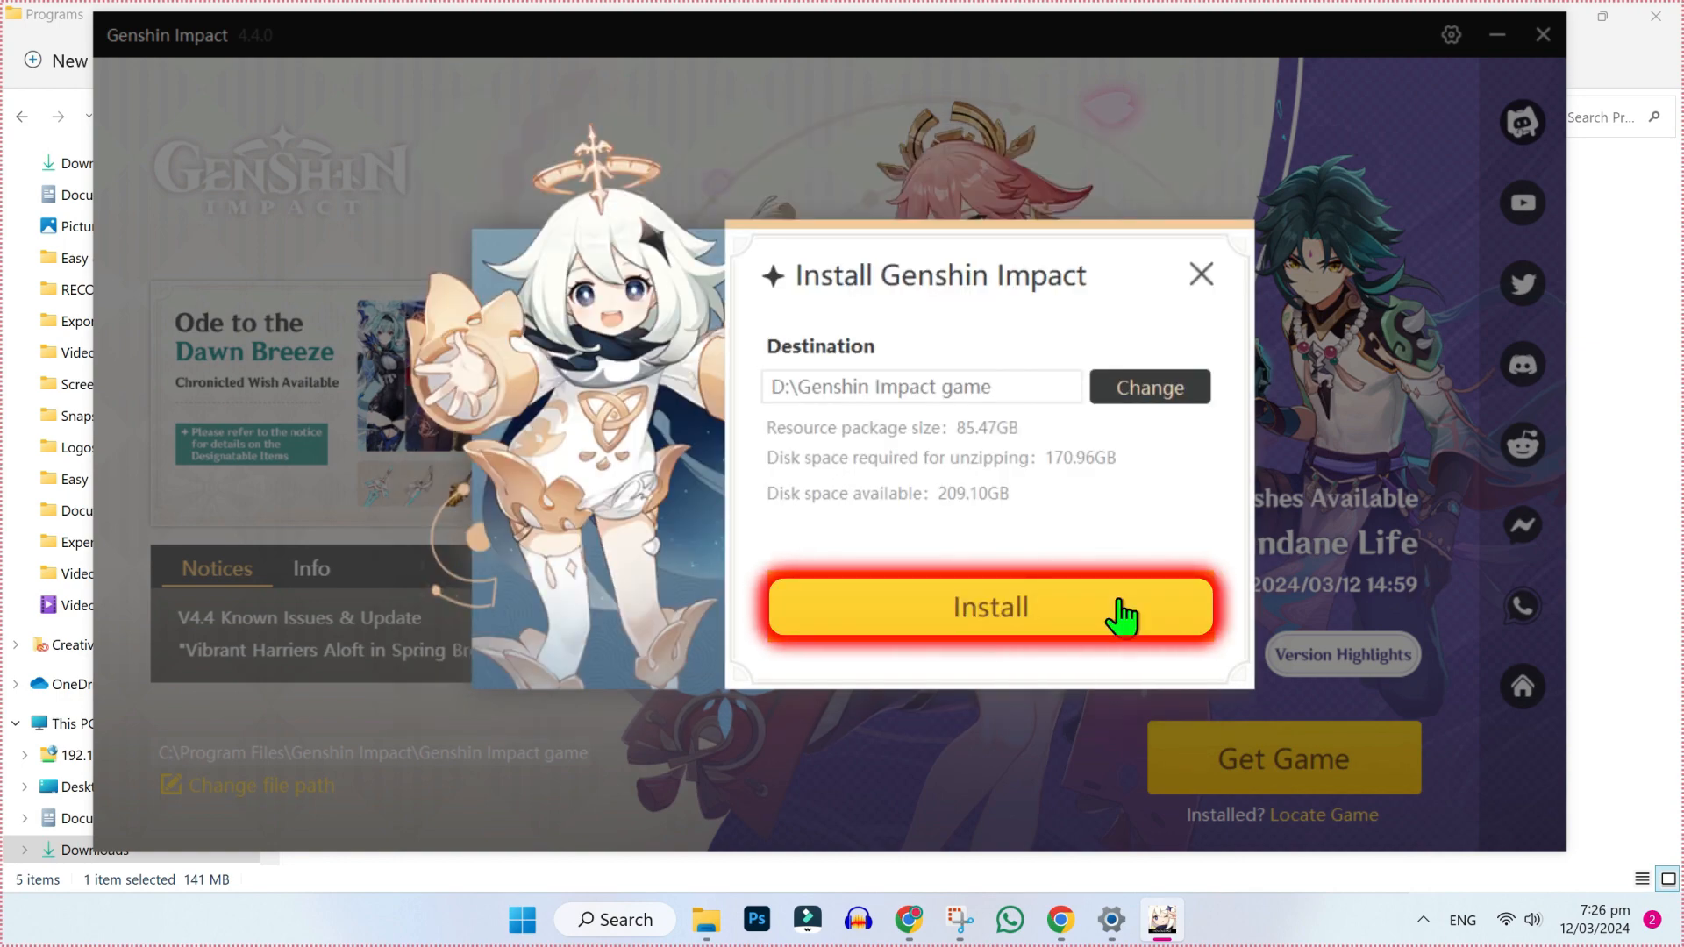
left_click(988, 607)
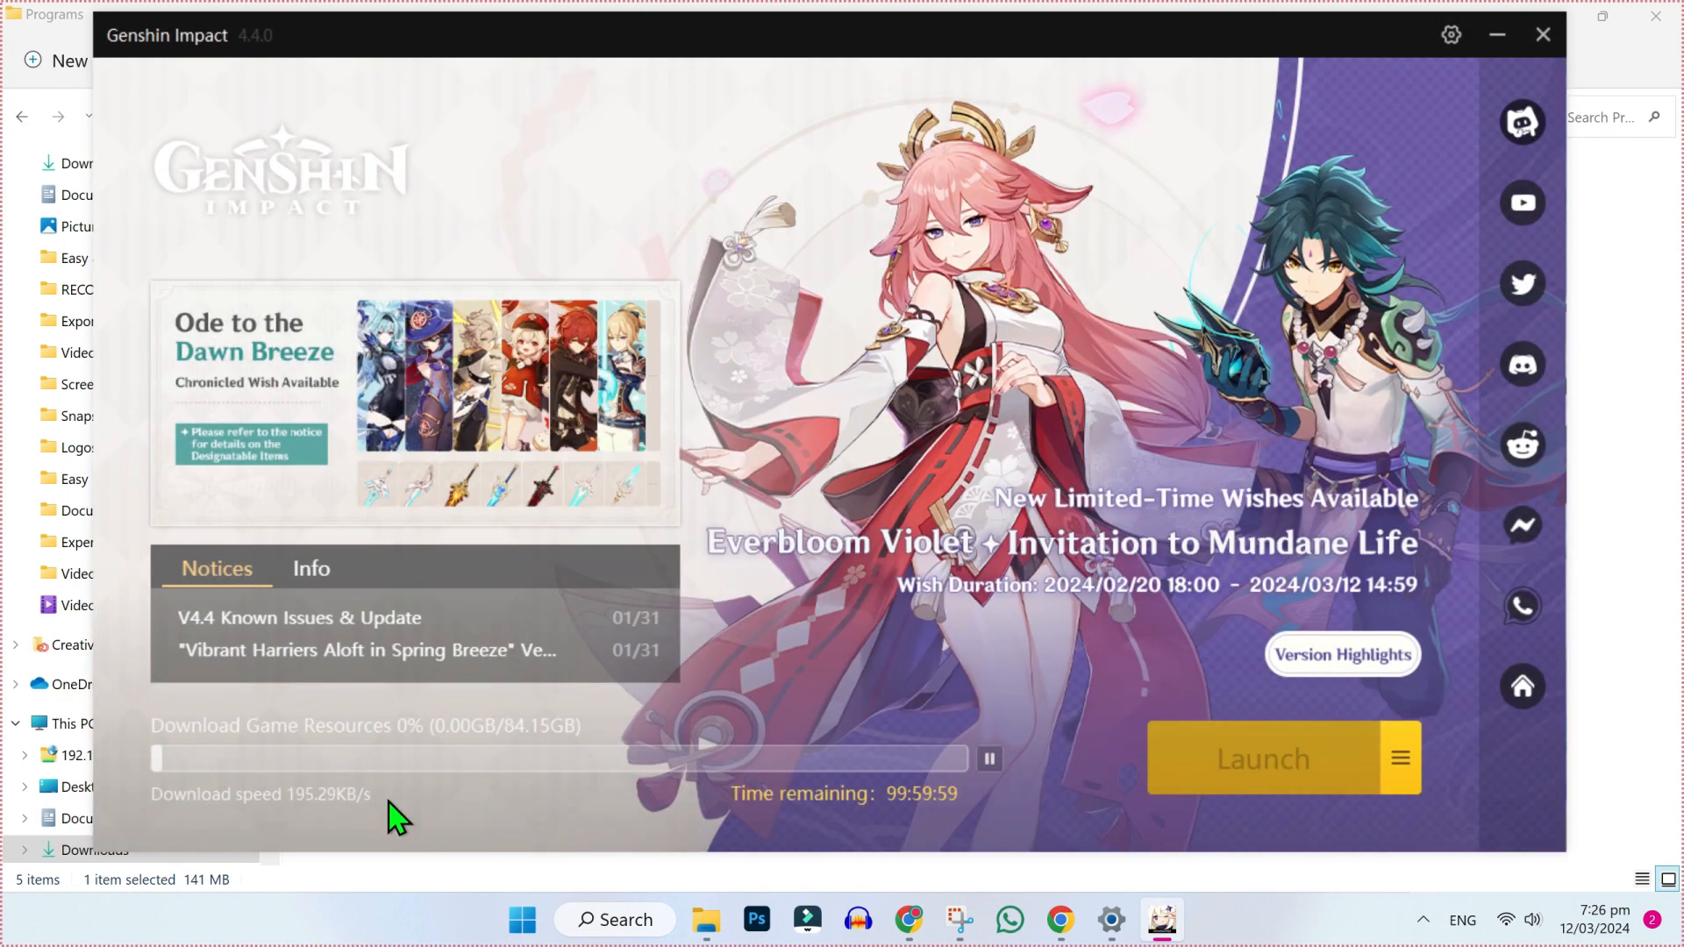